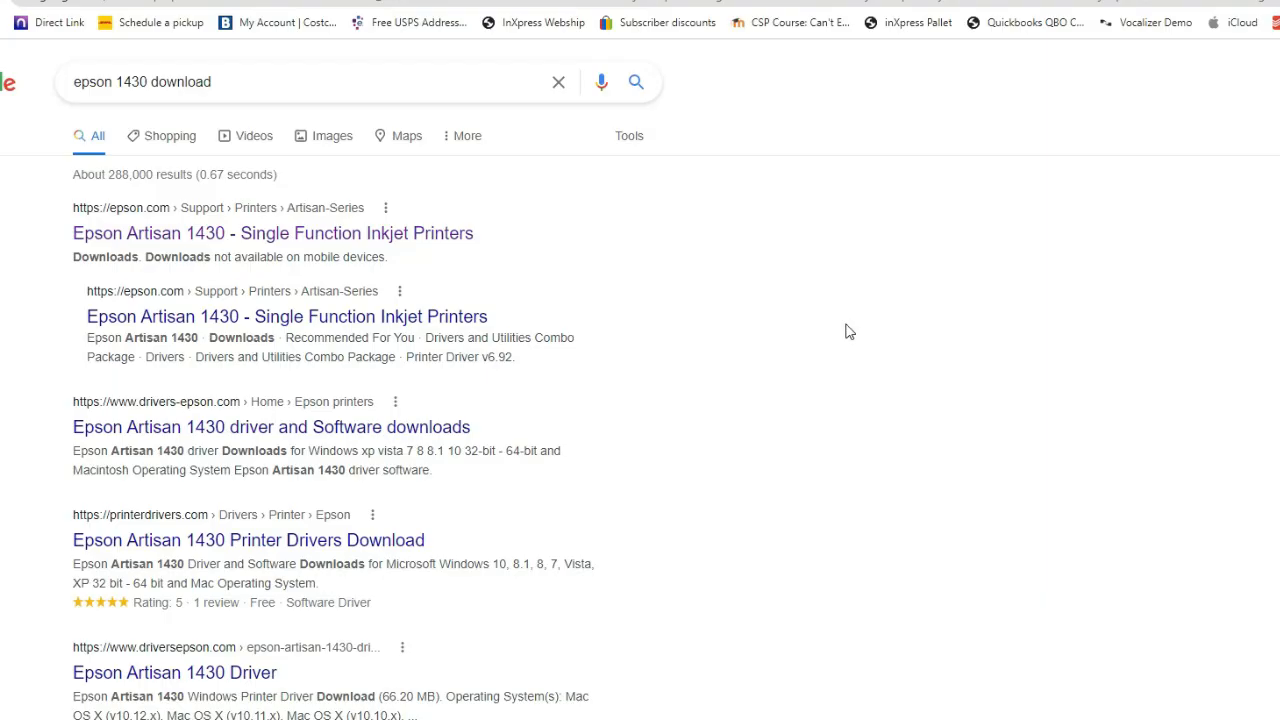
pyautogui.moveTo(375, 245)
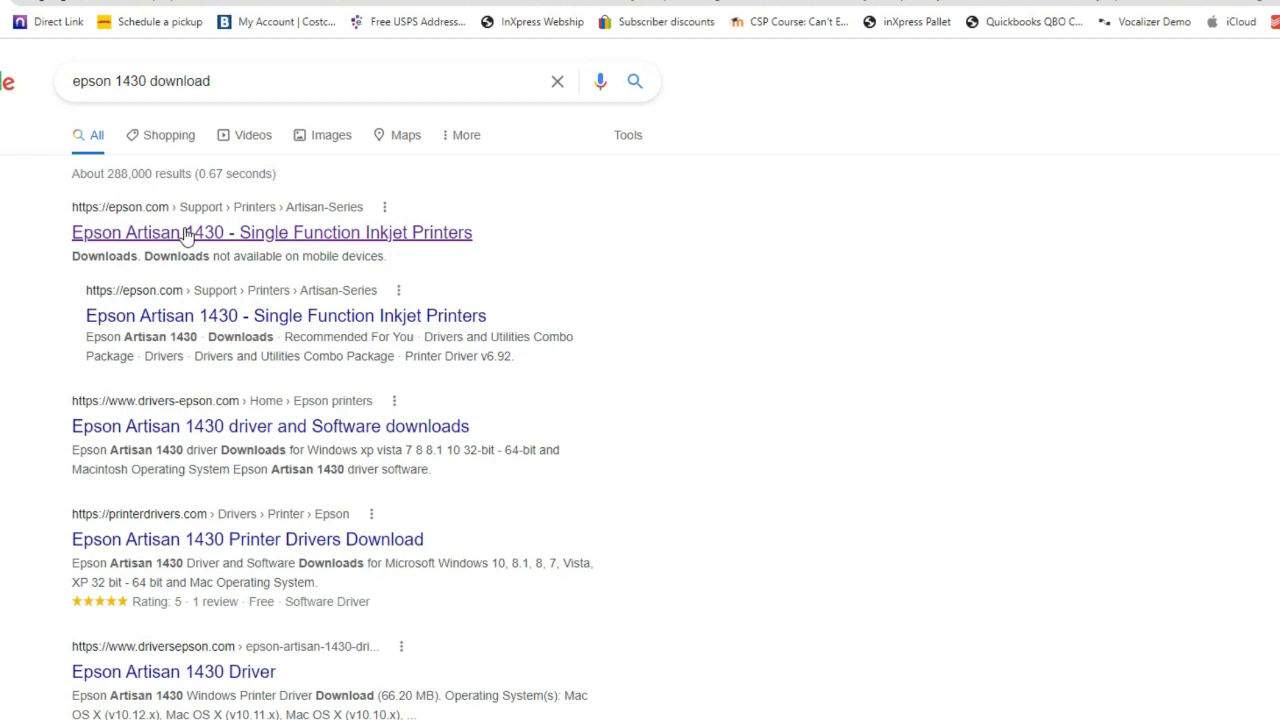
pyautogui.moveTo(143, 568)
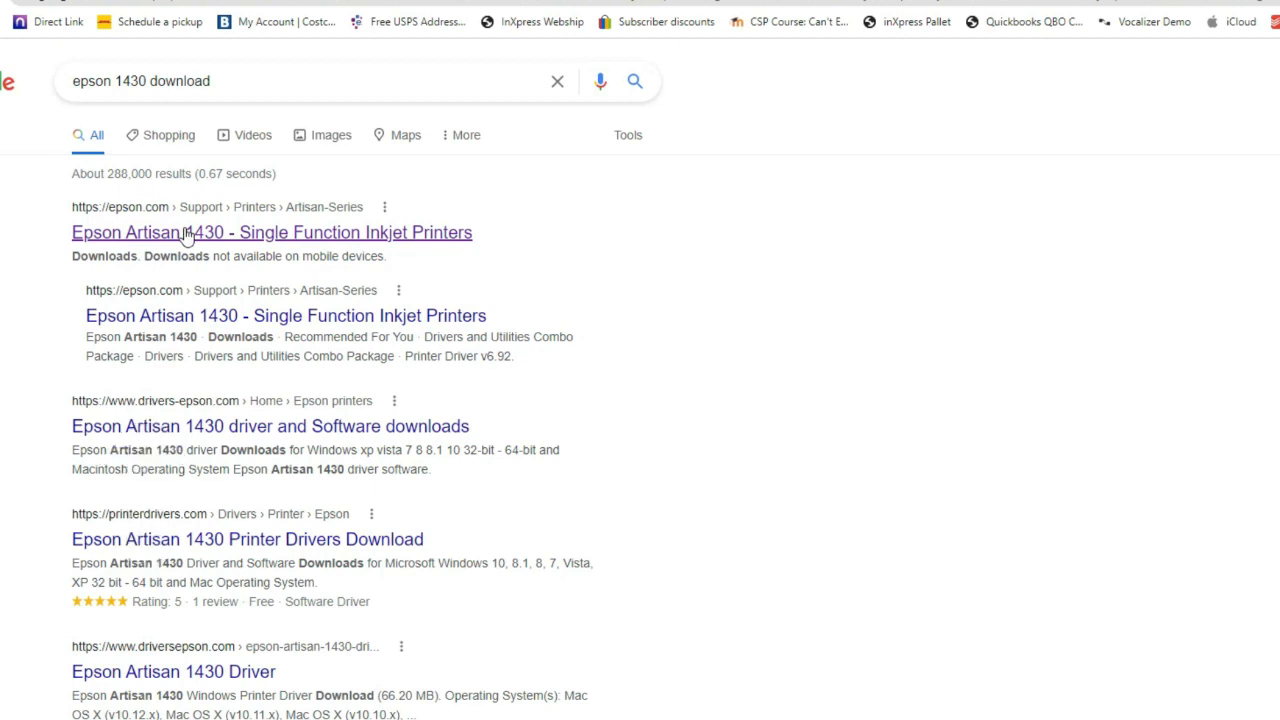
# Step: Open the epson.com Artisan 1430 downloads page and expand the Firmware section
pyautogui.click(190, 232)
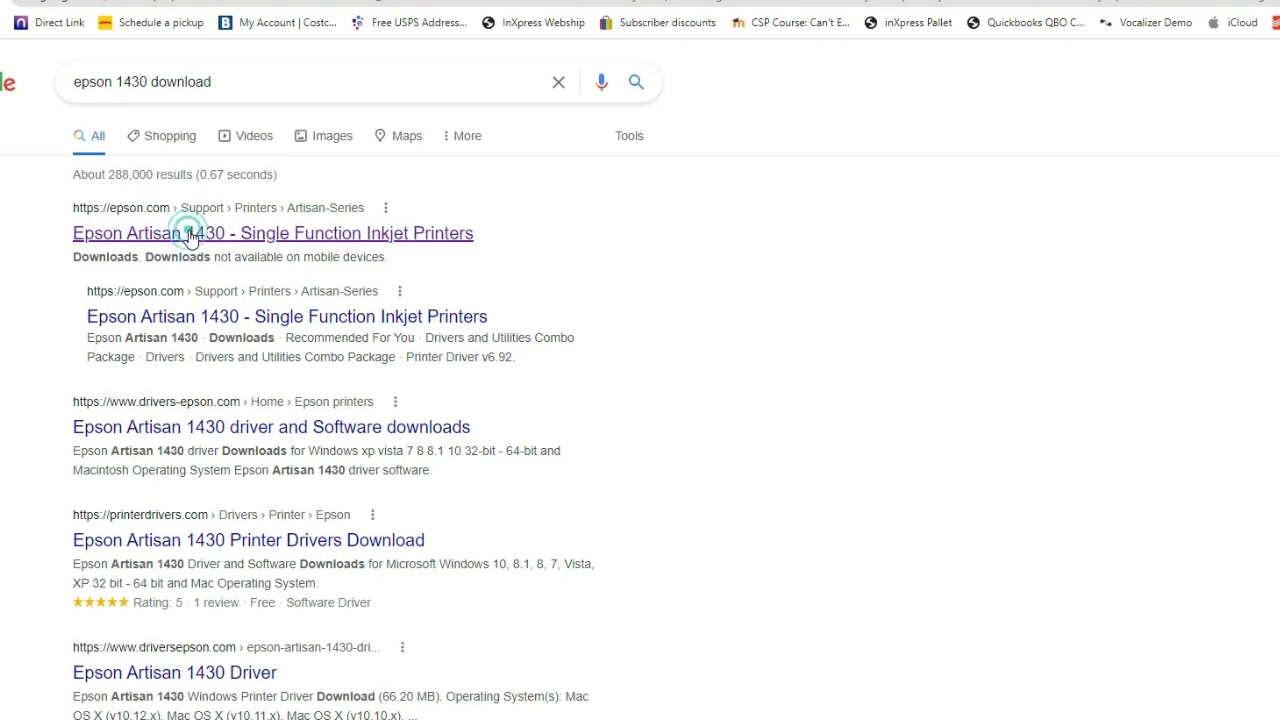
pyautogui.click(272, 233)
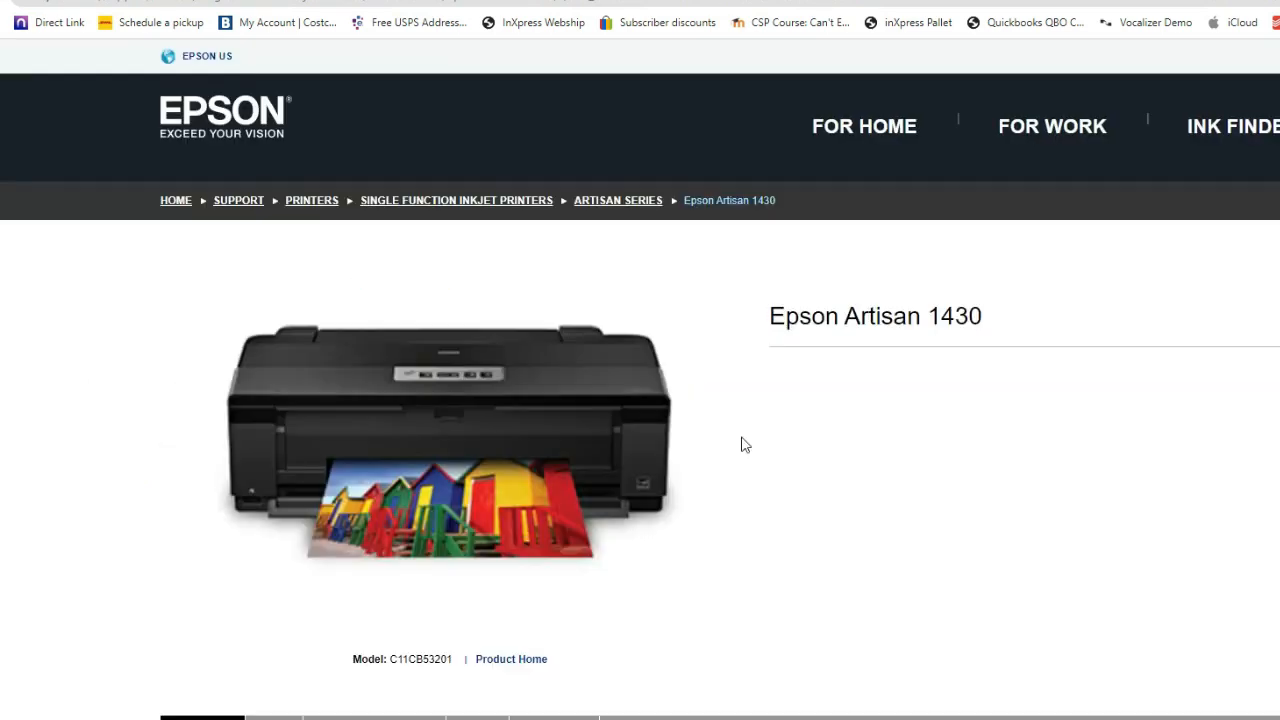
pyautogui.scroll(-3)
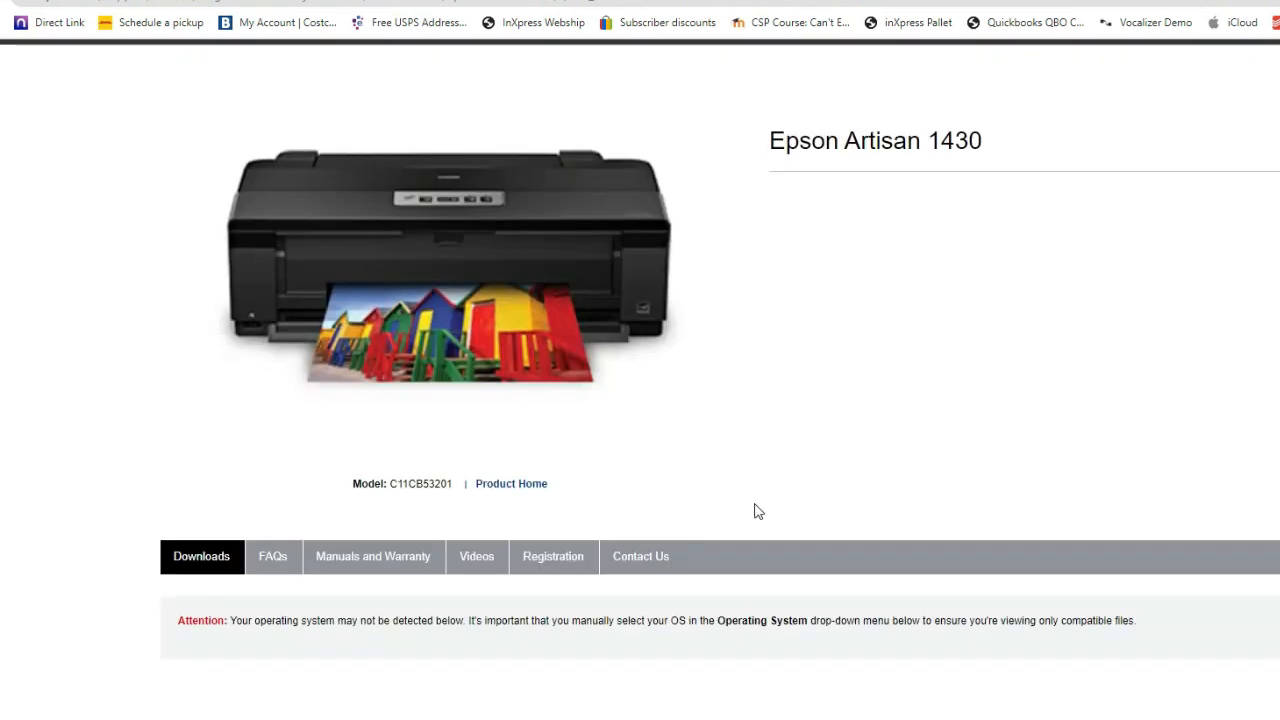
pyautogui.scroll(-3)
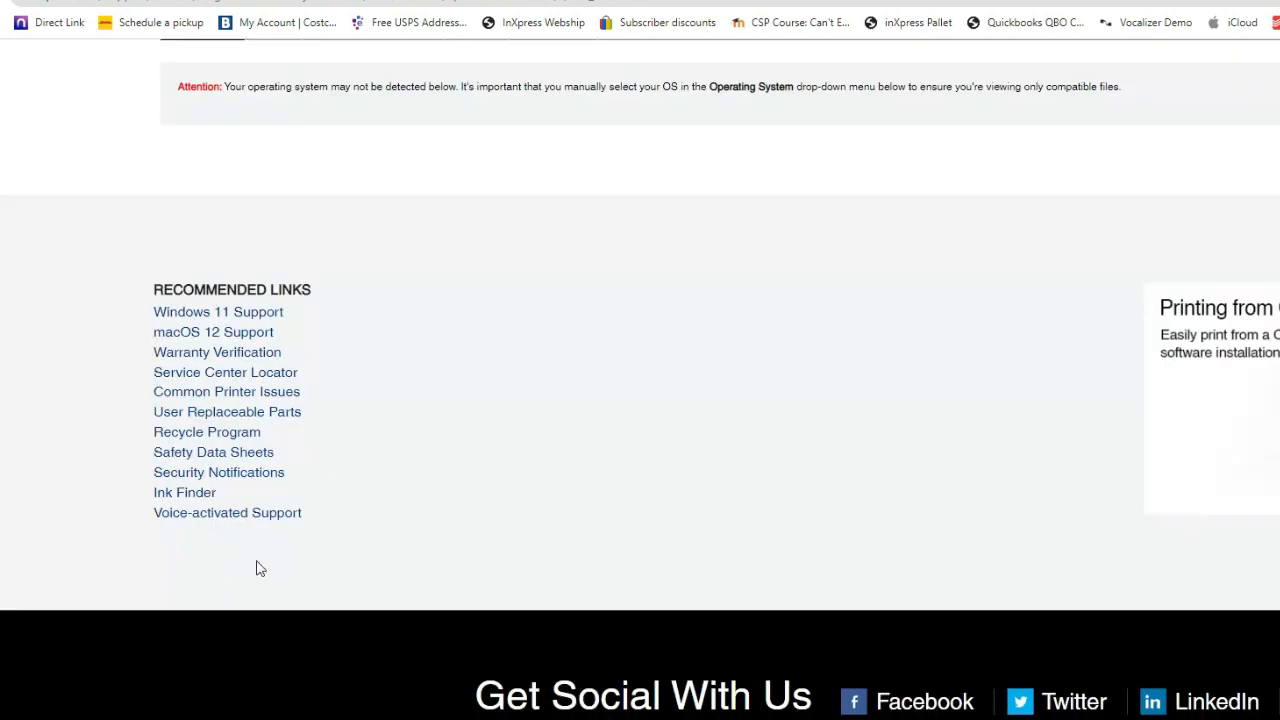
pyautogui.moveTo(920, 626)
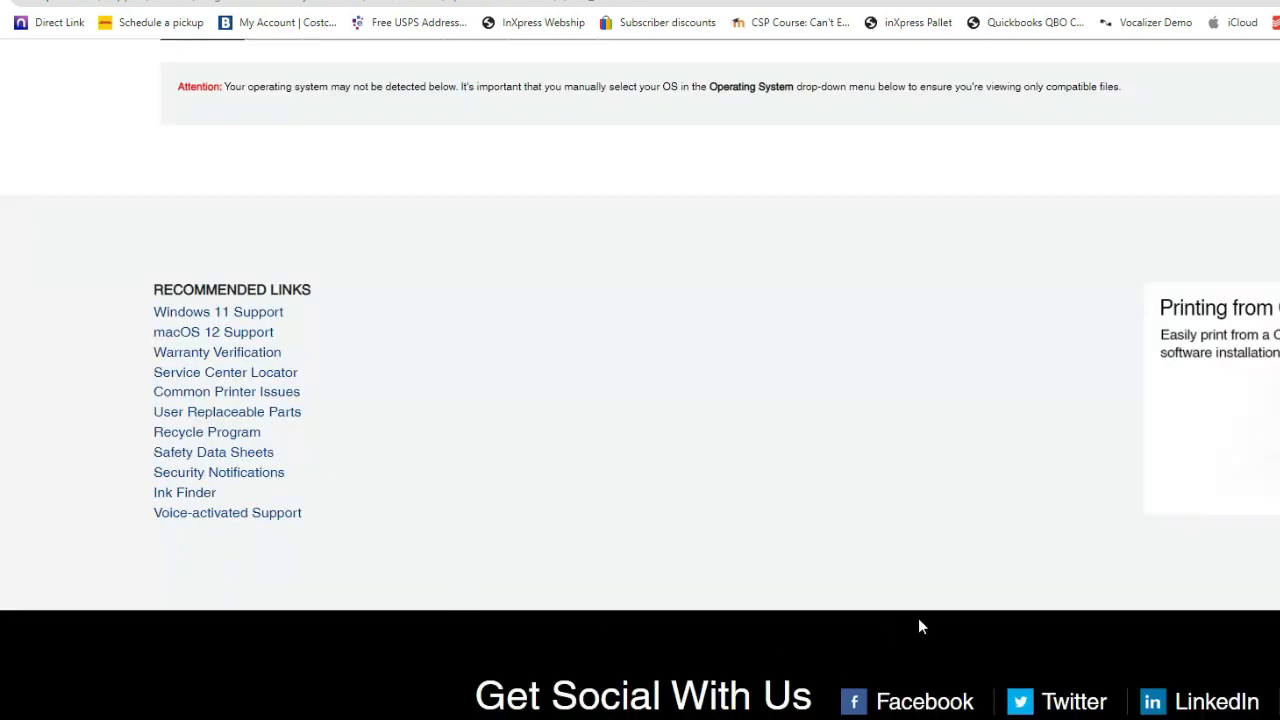
pyautogui.scroll(3)
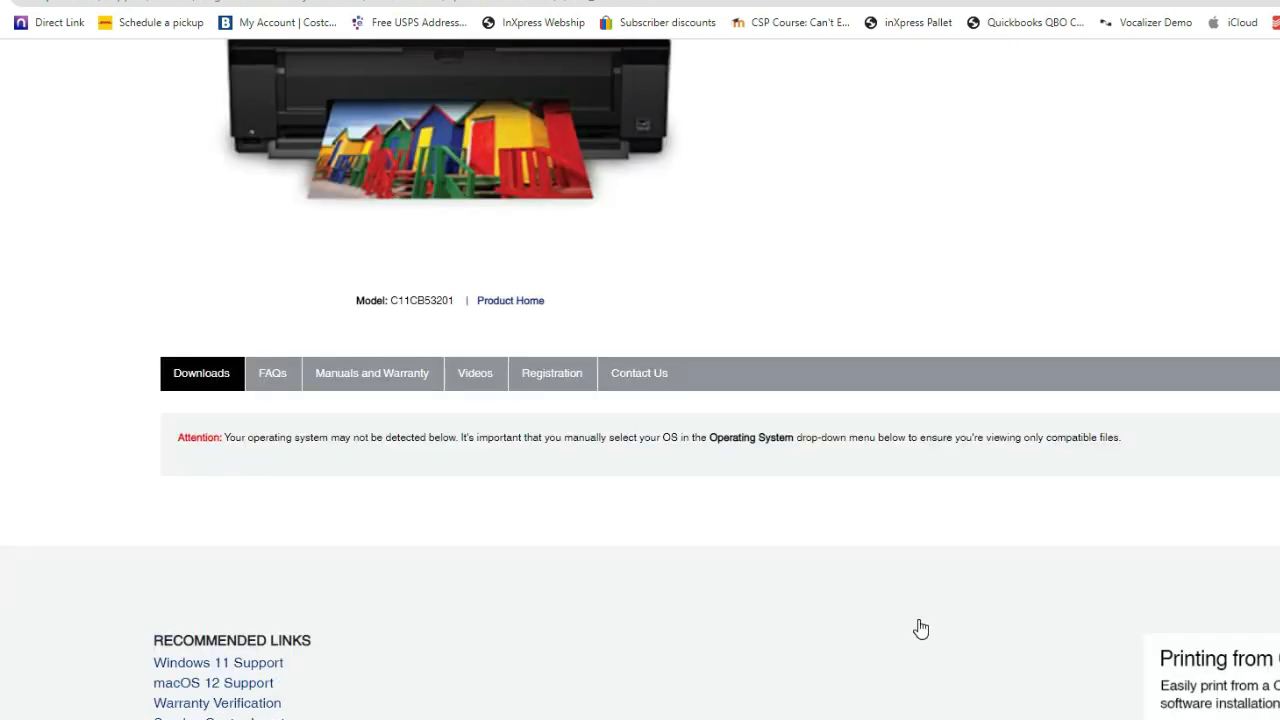
pyautogui.scroll(-3)
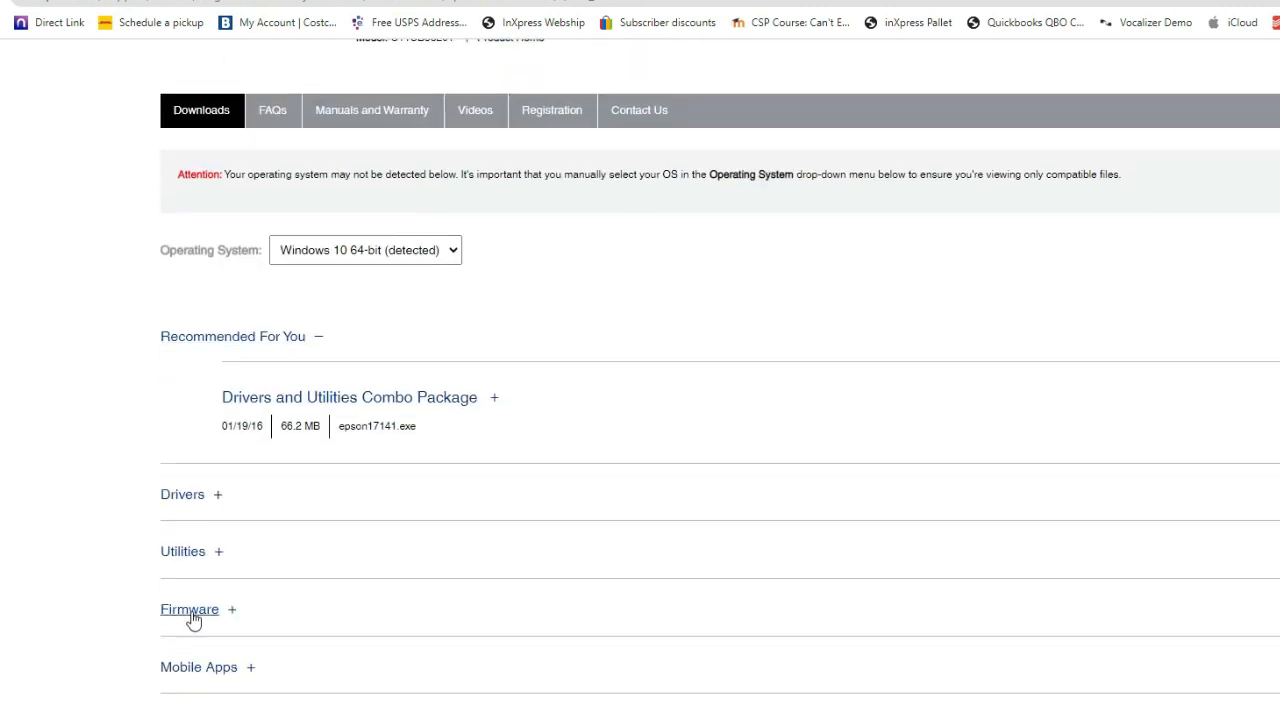
pyautogui.click(189, 609)
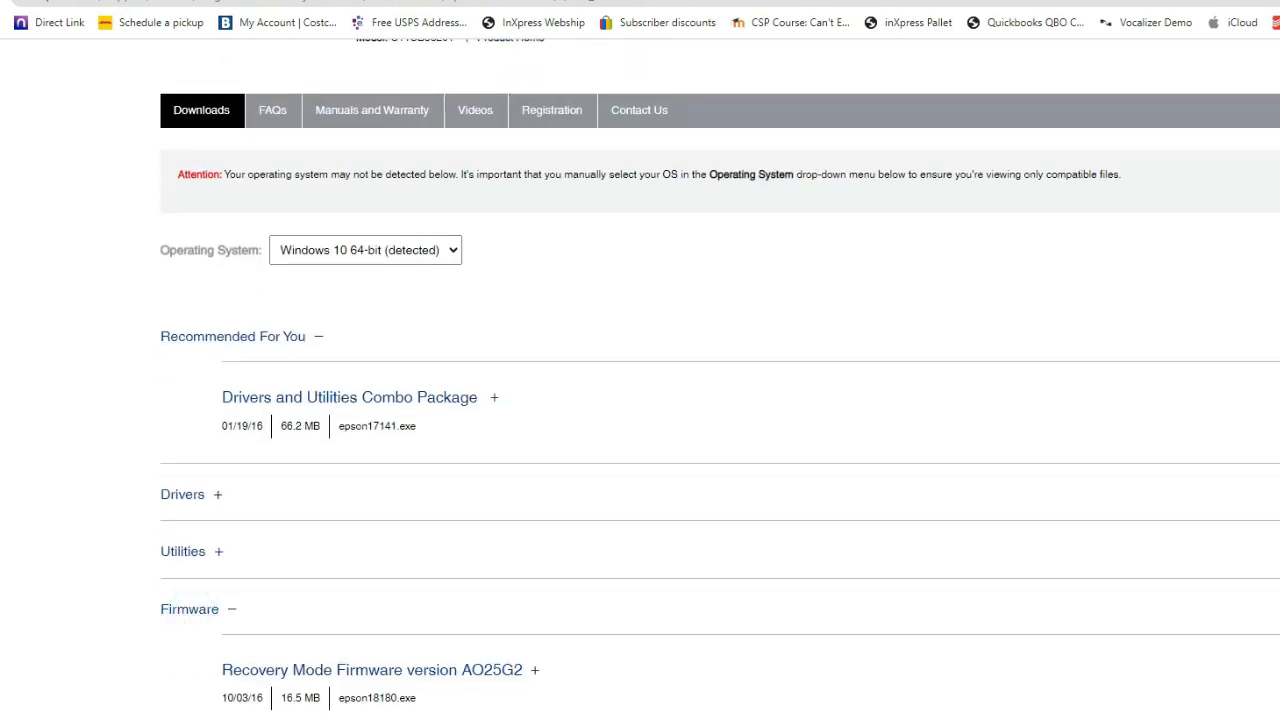
pyautogui.scroll(-3)
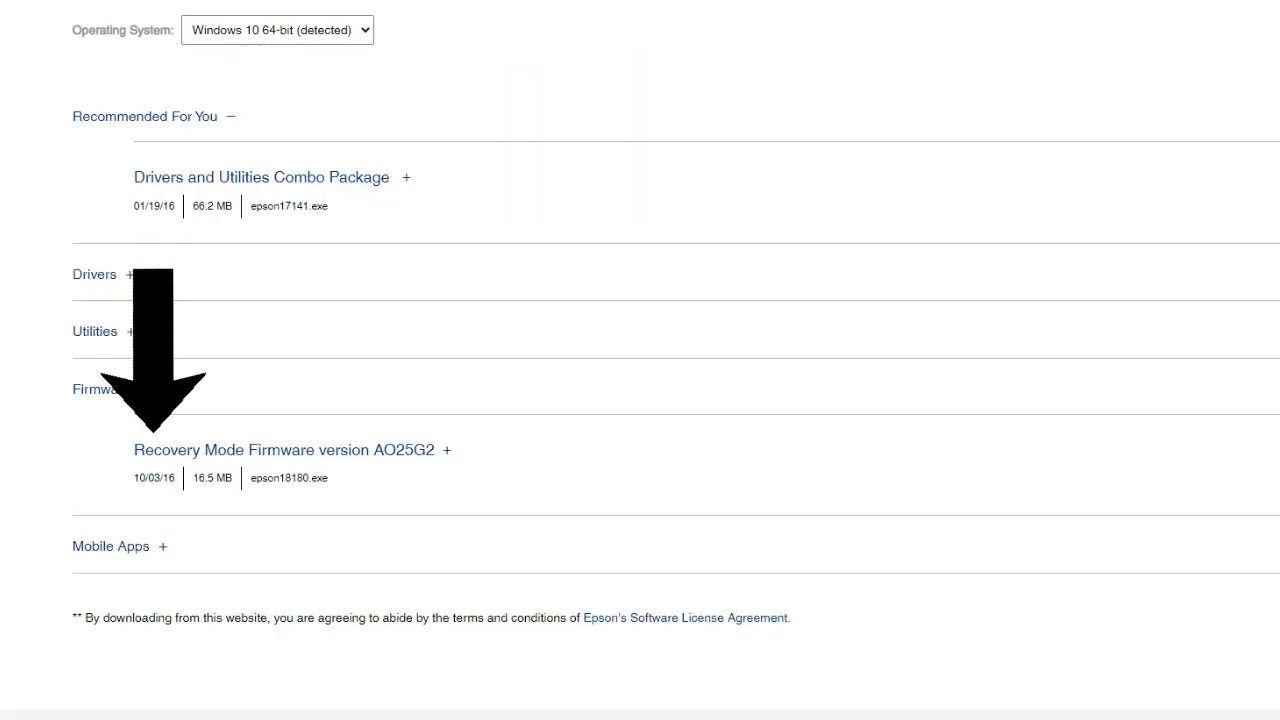
pyautogui.moveTo(1107, 502)
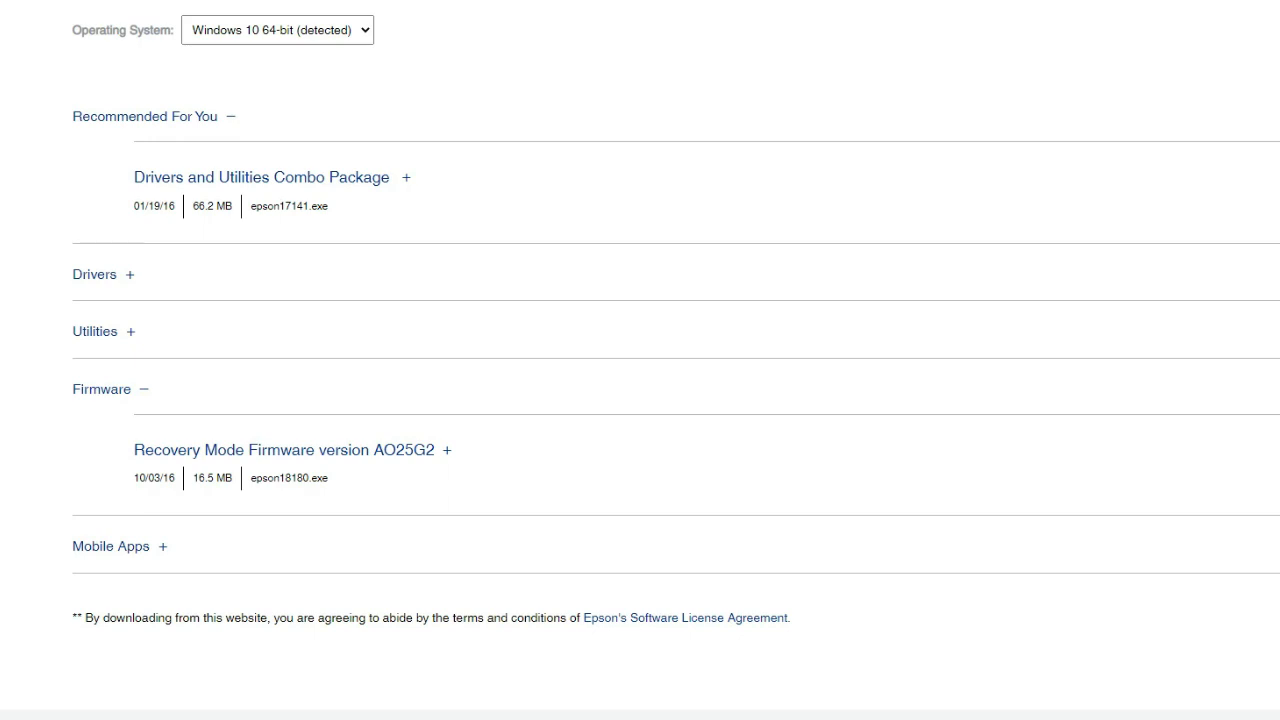
pyautogui.moveTo(177, 485)
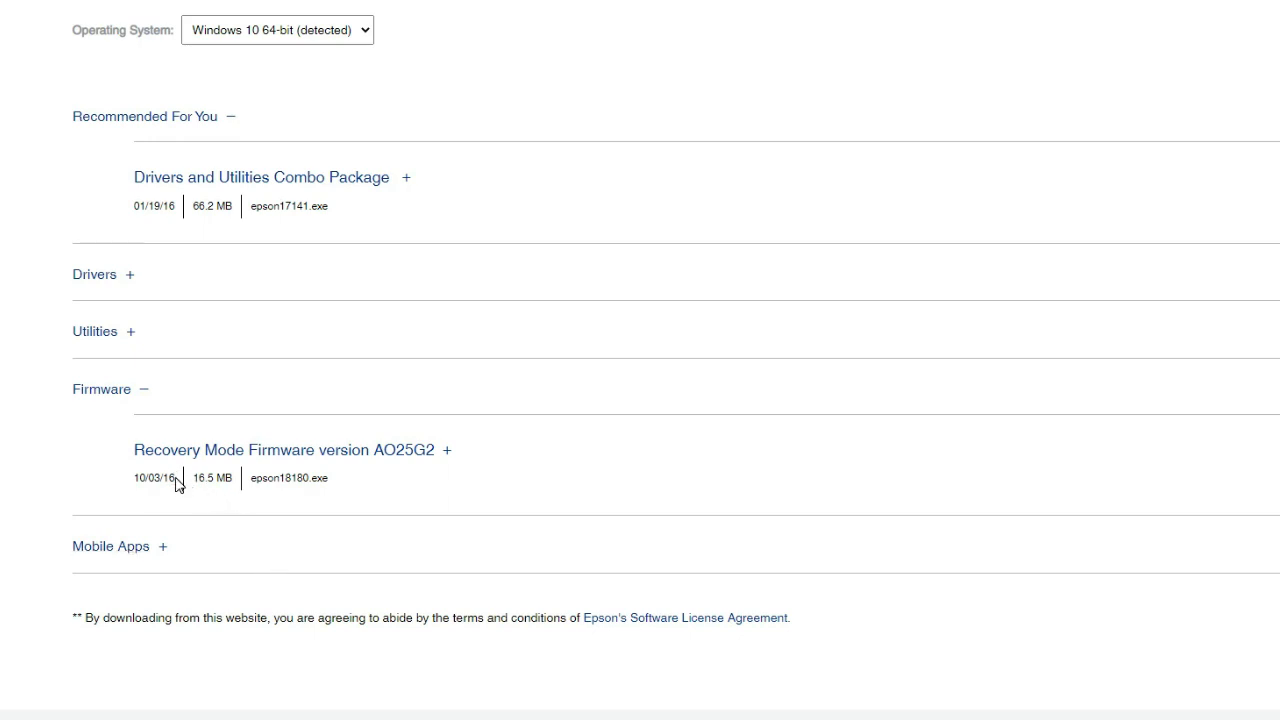
pyautogui.doubleClick(154, 478)
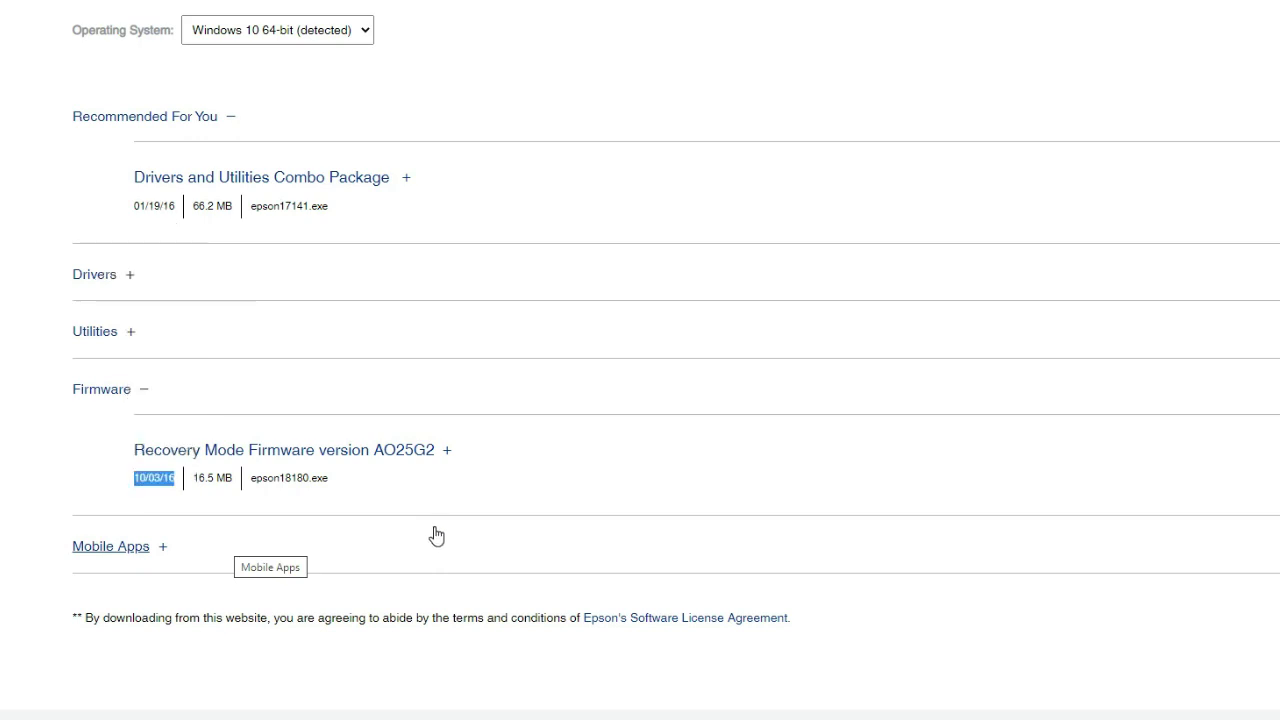
pyautogui.moveTo(768, 293)
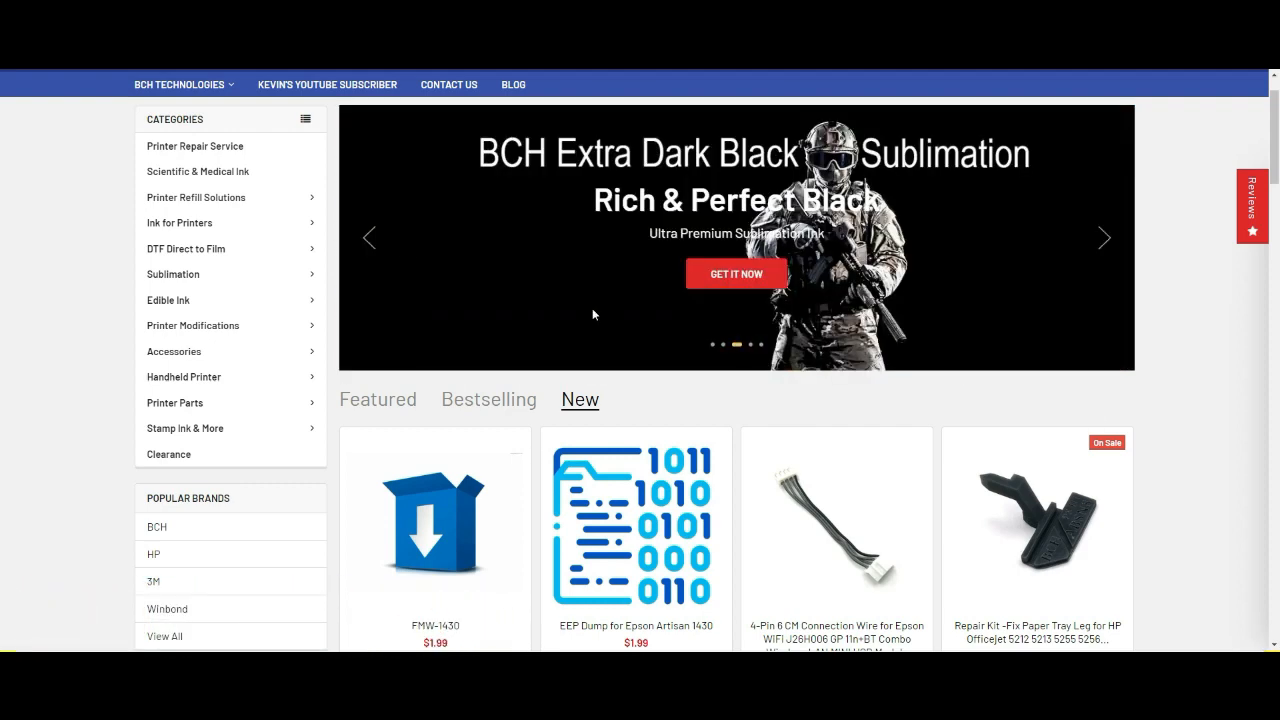
pyautogui.moveTo(197, 171)
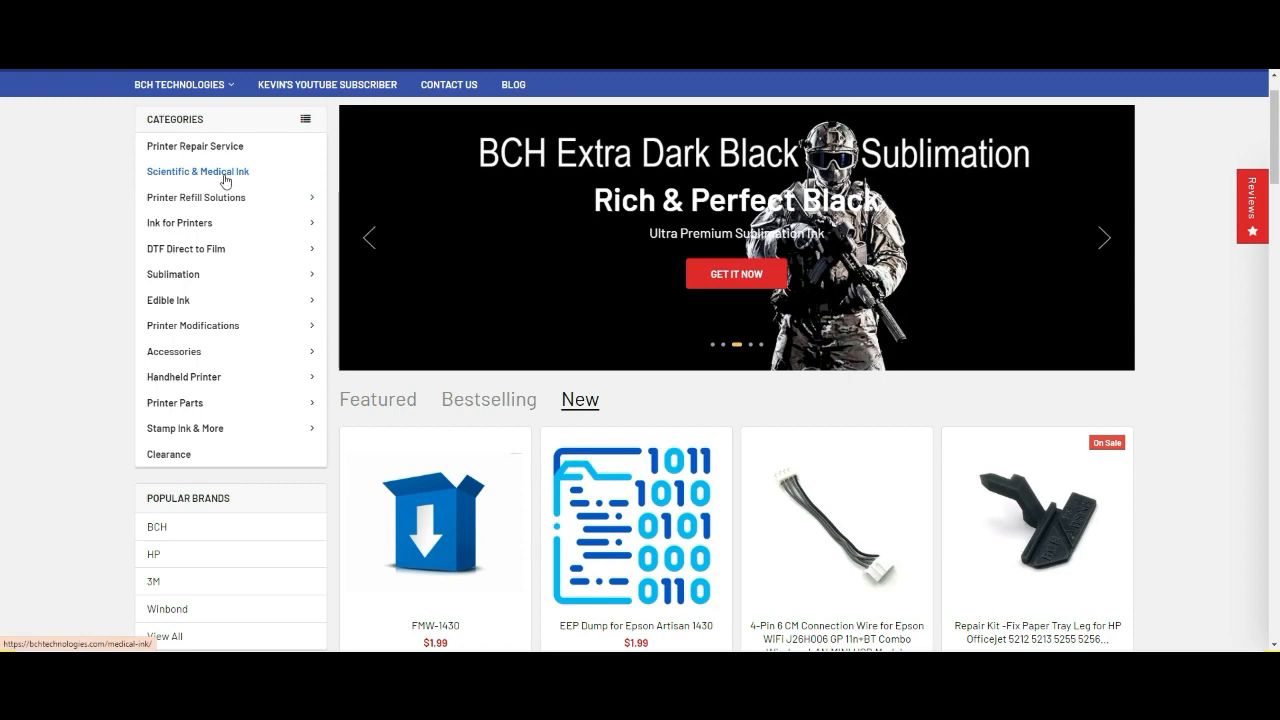
pyautogui.moveTo(225, 197)
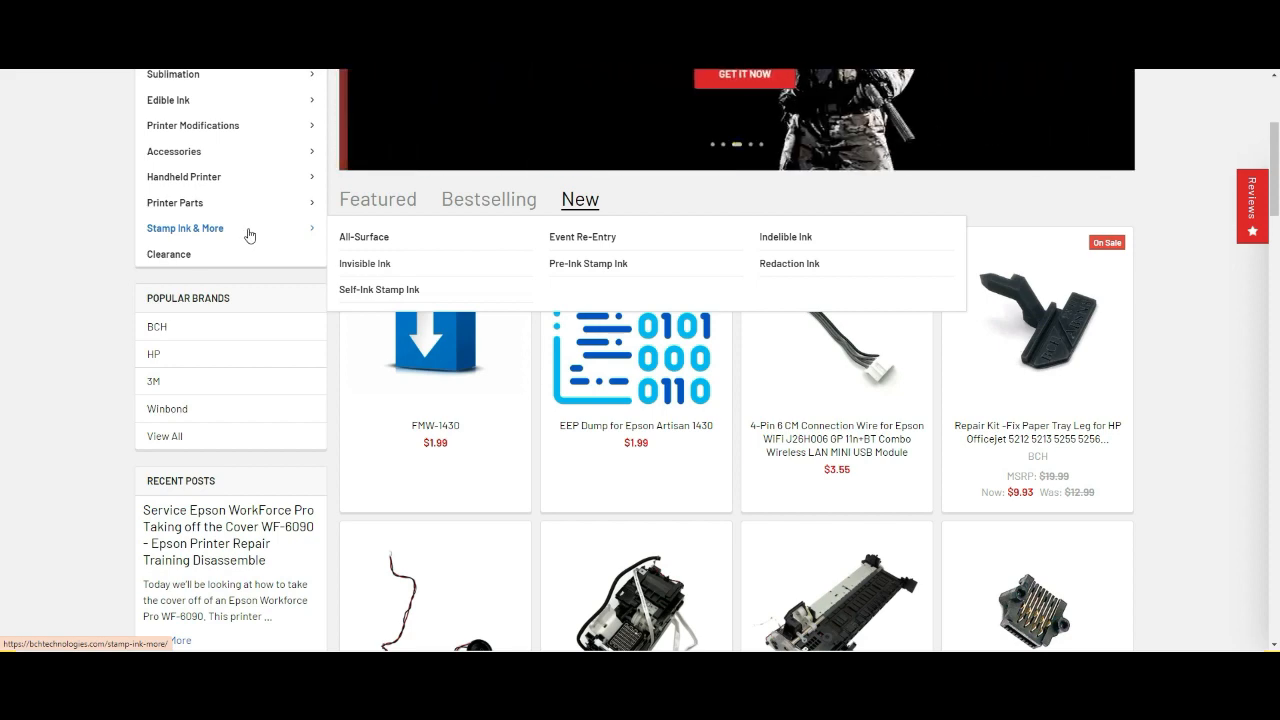
pyautogui.click(363, 236)
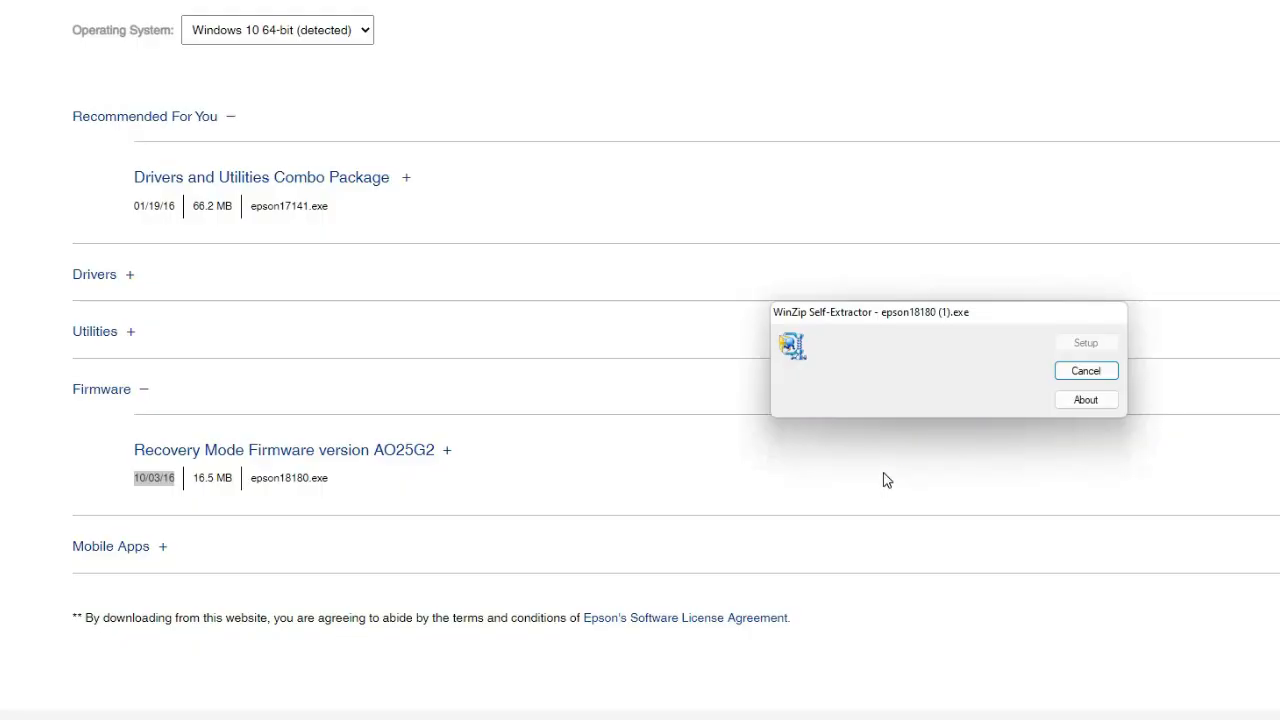
# Step: Launch the updater and advance through Introduction, License and Precautions to printer selection
pyautogui.click(1085, 342)
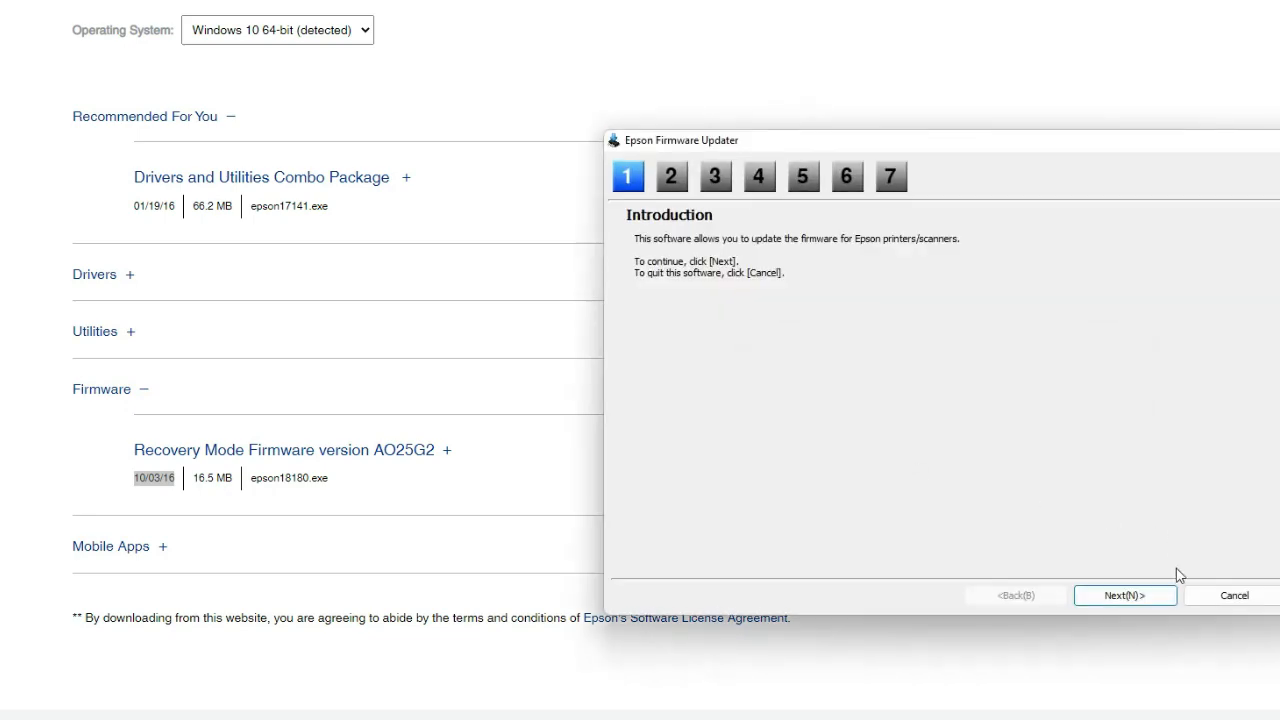
pyautogui.click(1124, 595)
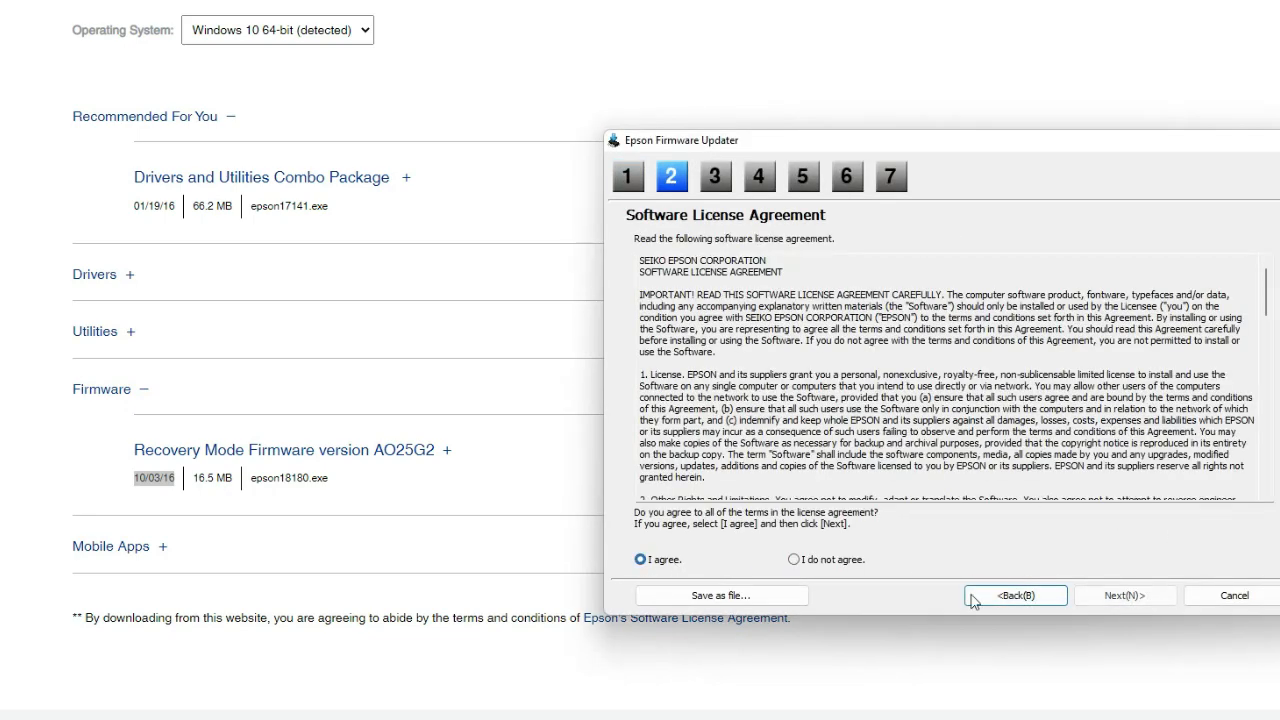
pyautogui.click(1125, 595)
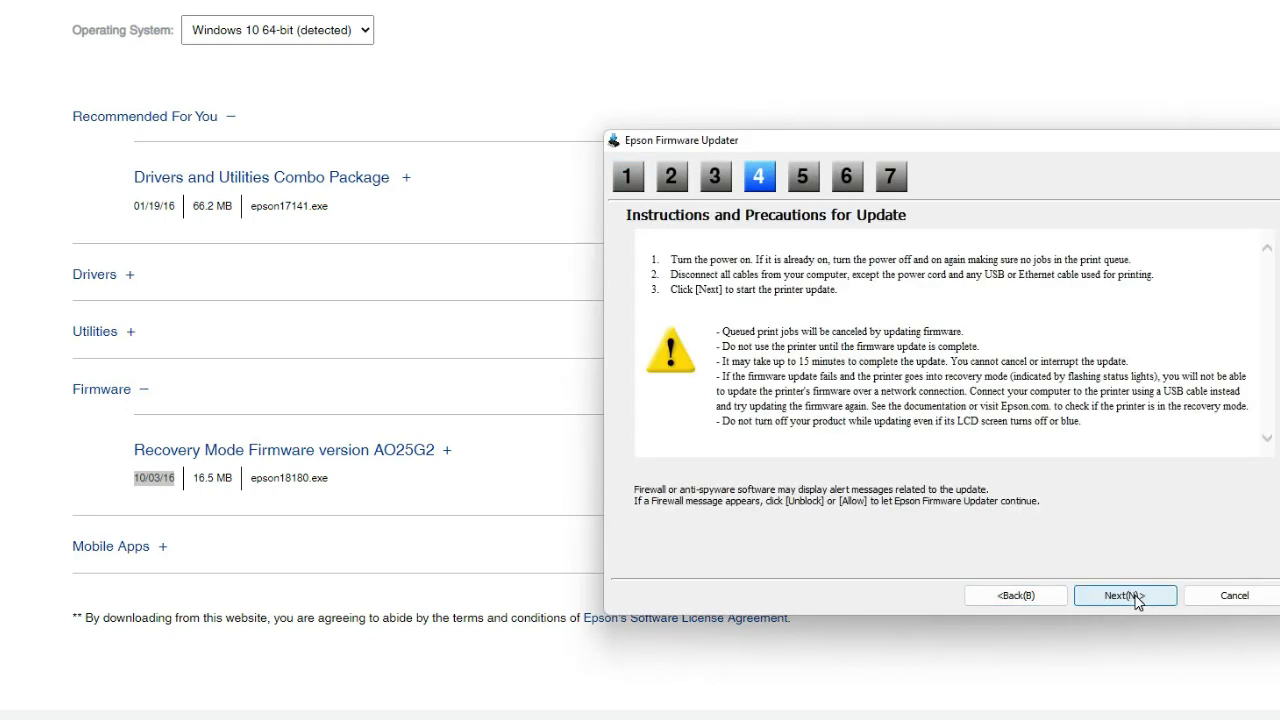
pyautogui.click(1125, 595)
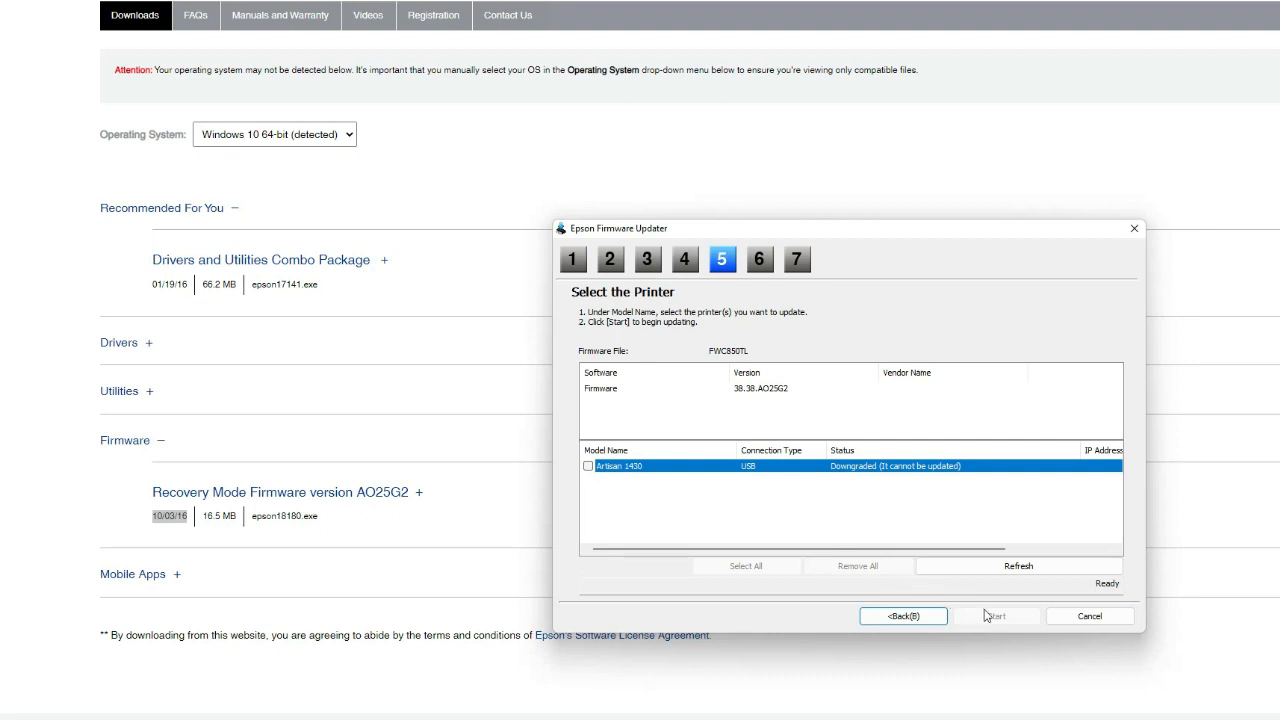
# Step: Cancel and confirm exiting the updater after seeing Artisan 1430 cannot be updated
pyautogui.click(1089, 615)
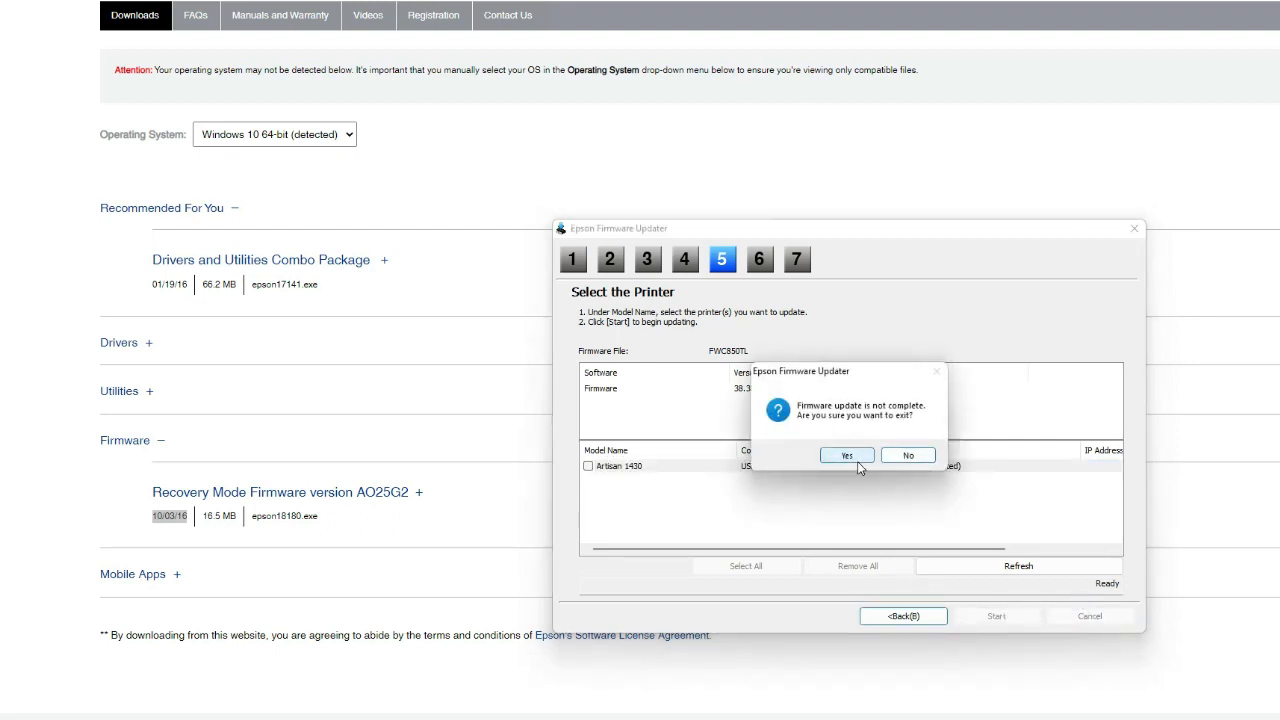
pyautogui.click(846, 455)
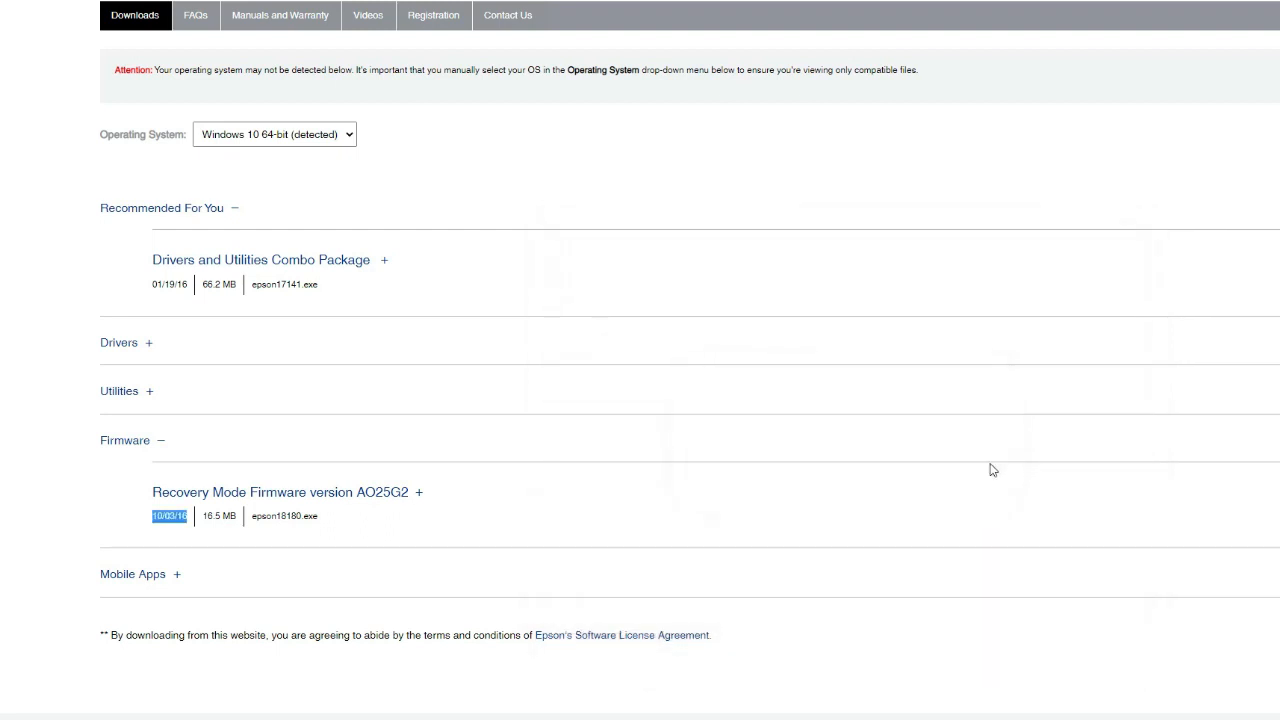
pyautogui.moveTo(1118, 122)
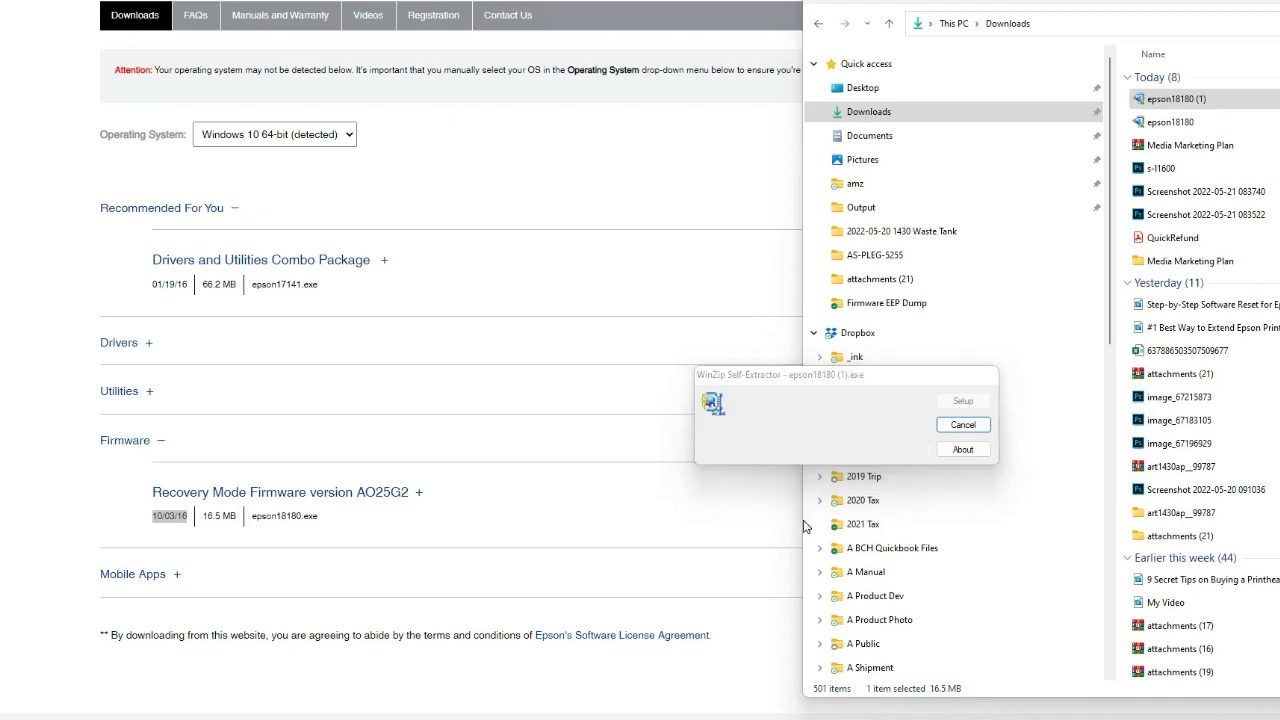
# Step: Relaunch the updater, pass the Introduction, and accept the license agreement
pyautogui.click(961, 400)
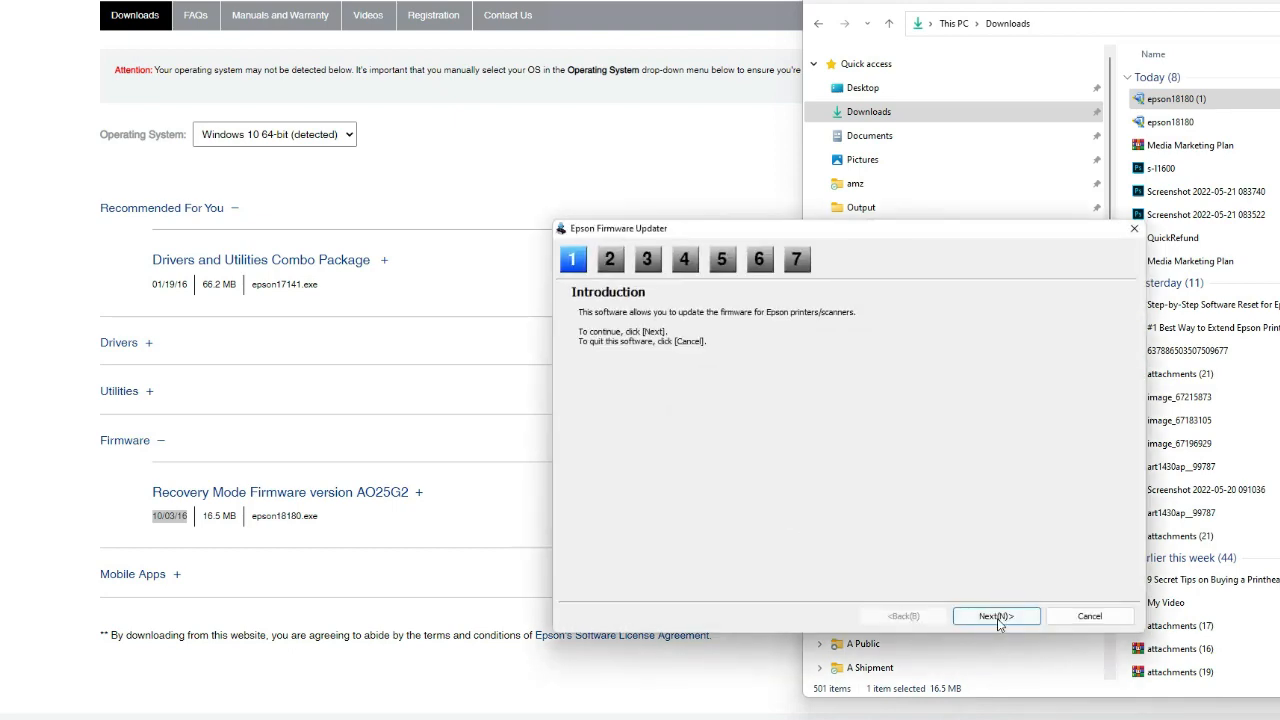
pyautogui.click(996, 615)
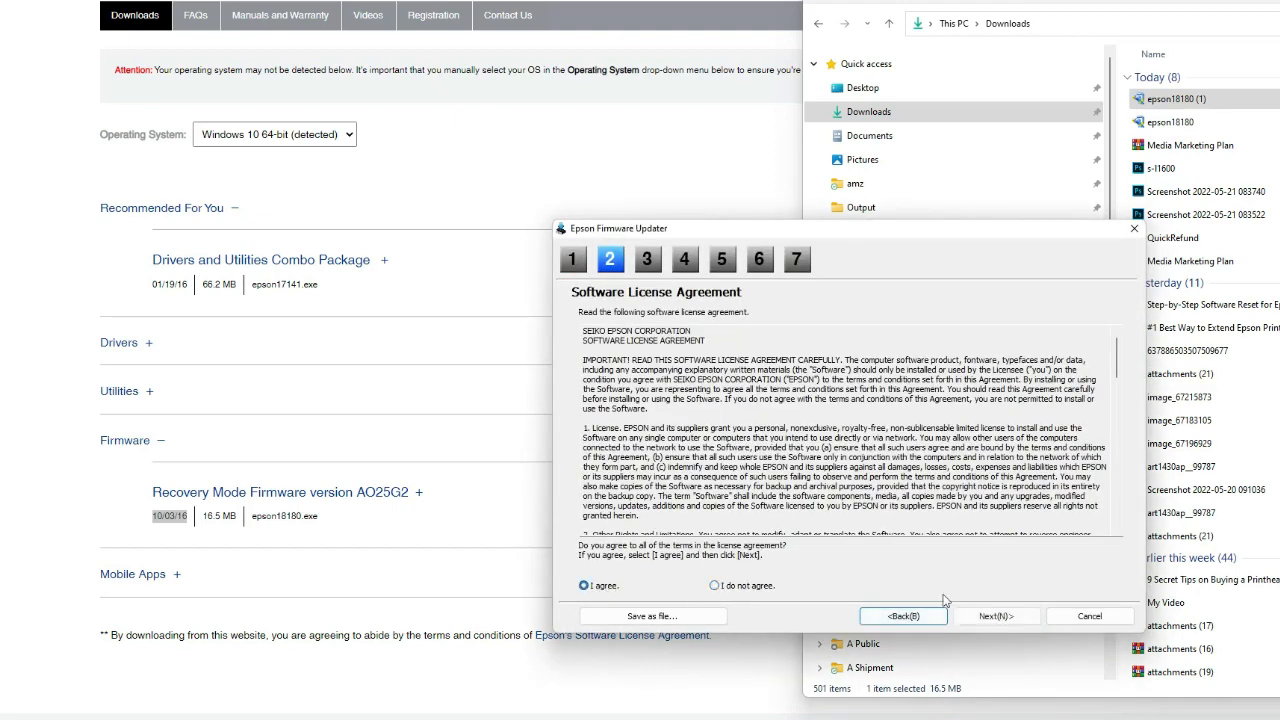
pyautogui.click(991, 615)
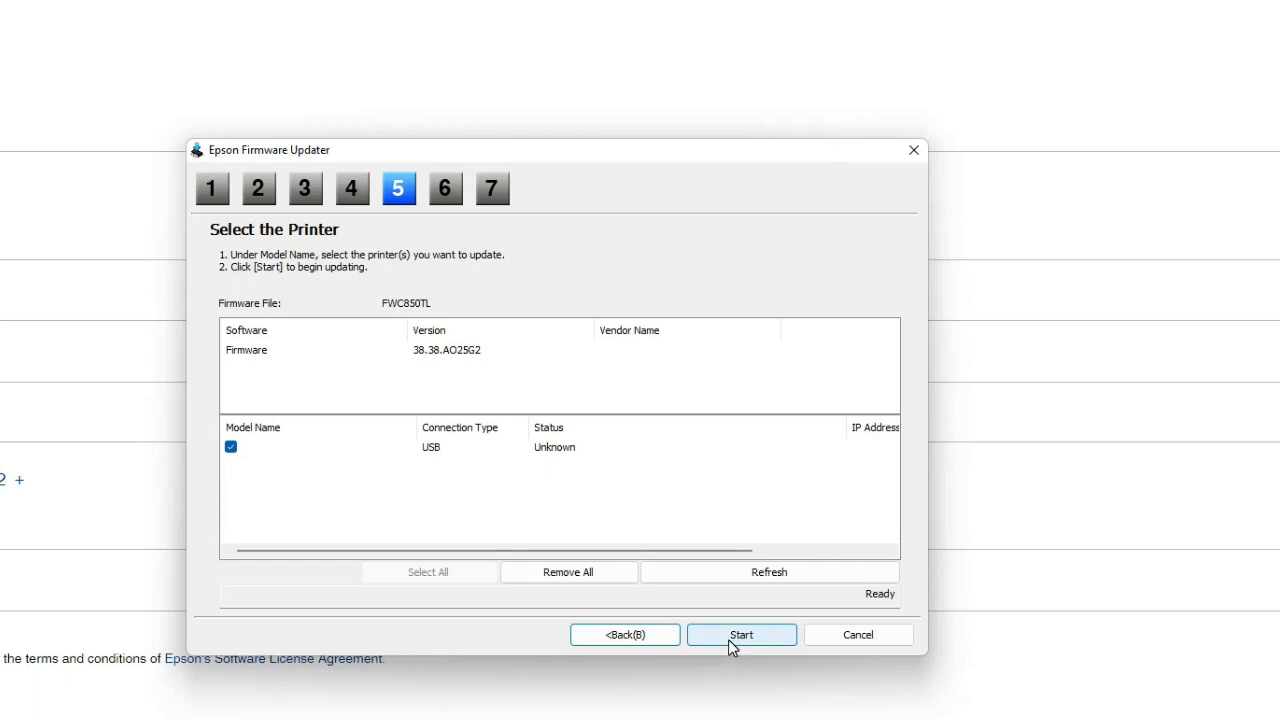
# Step: Start and confirm the update on the ticked USB printer, then finish after transfer completes
pyautogui.click(741, 634)
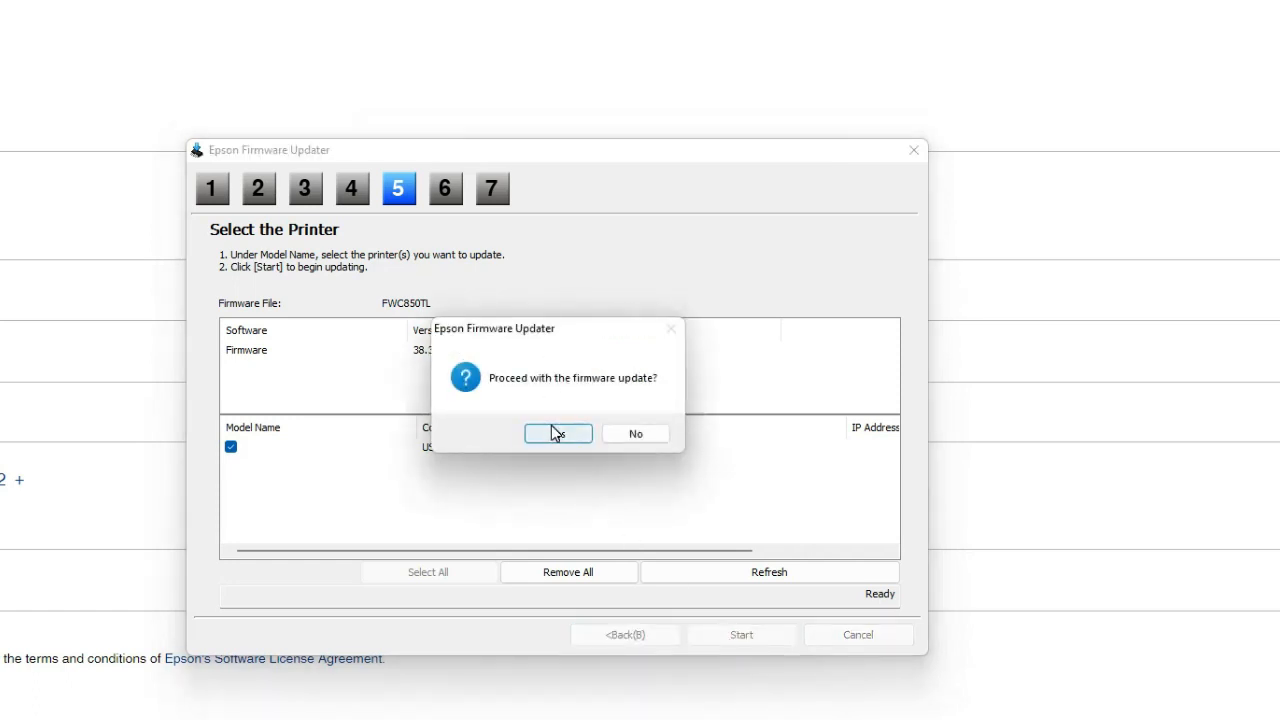
pyautogui.click(557, 433)
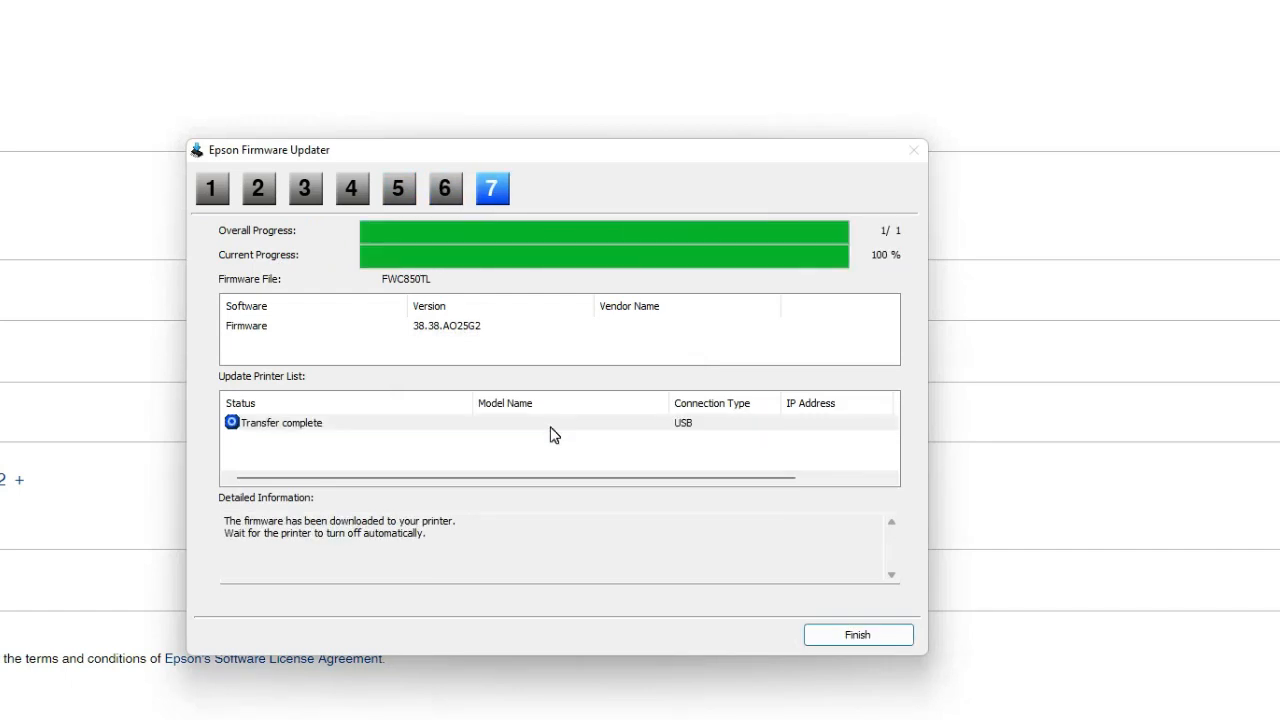
pyautogui.click(857, 634)
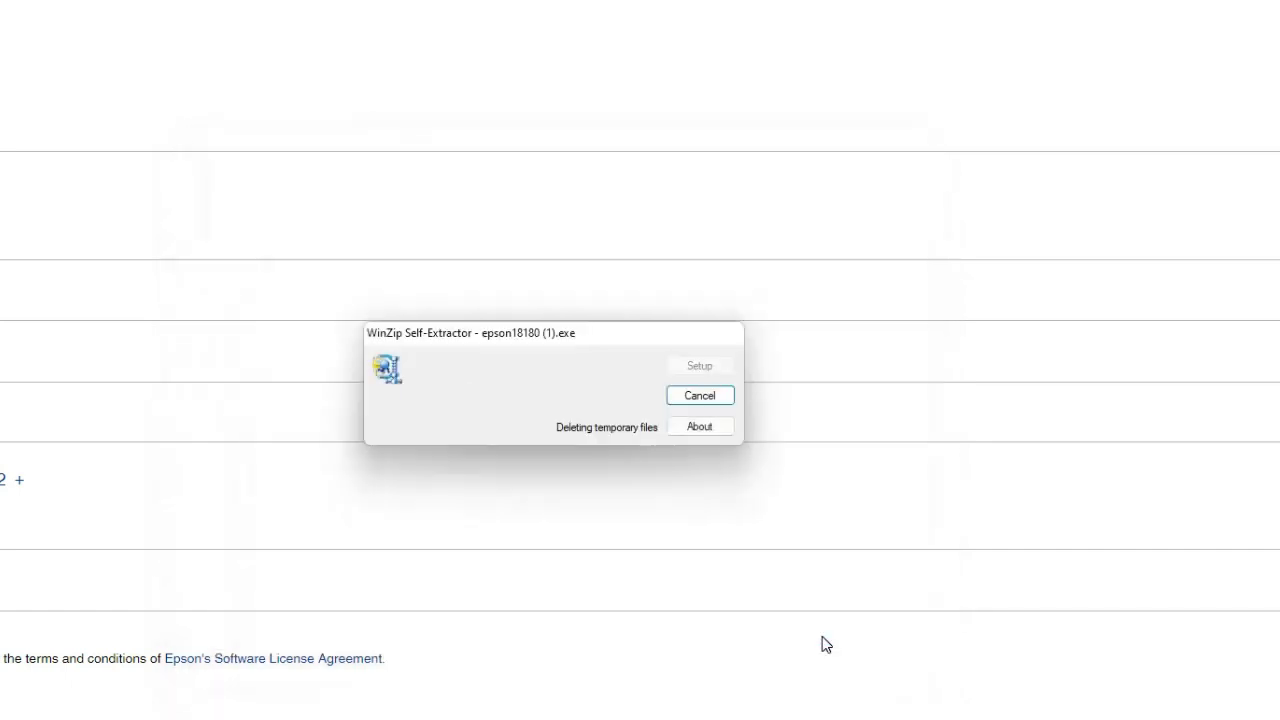